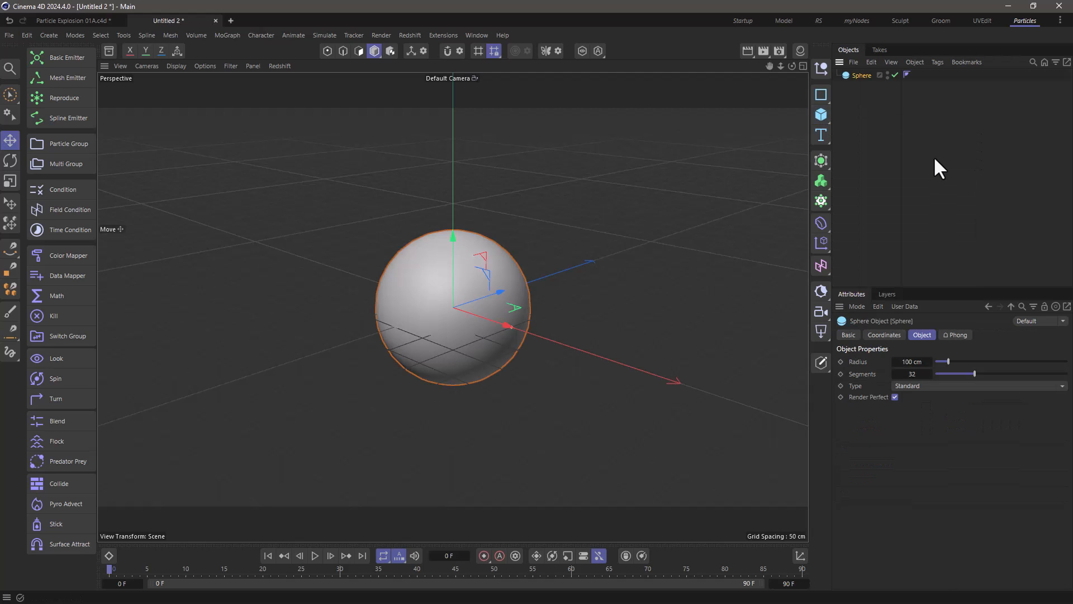
Add a 3000×3000 cm ground Plane and open its tag menu for a Simulation tag
{"action": "left_click", "coordinate": [821, 114]}
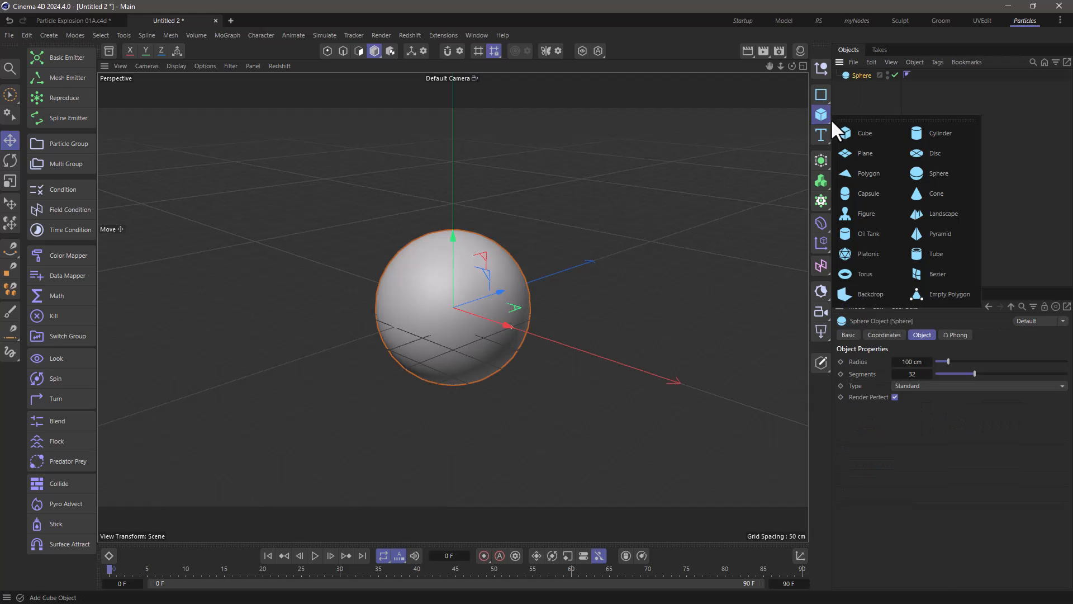
{"action": "left_click", "coordinate": [865, 153]}
{"action": "type", "text": "3000"}
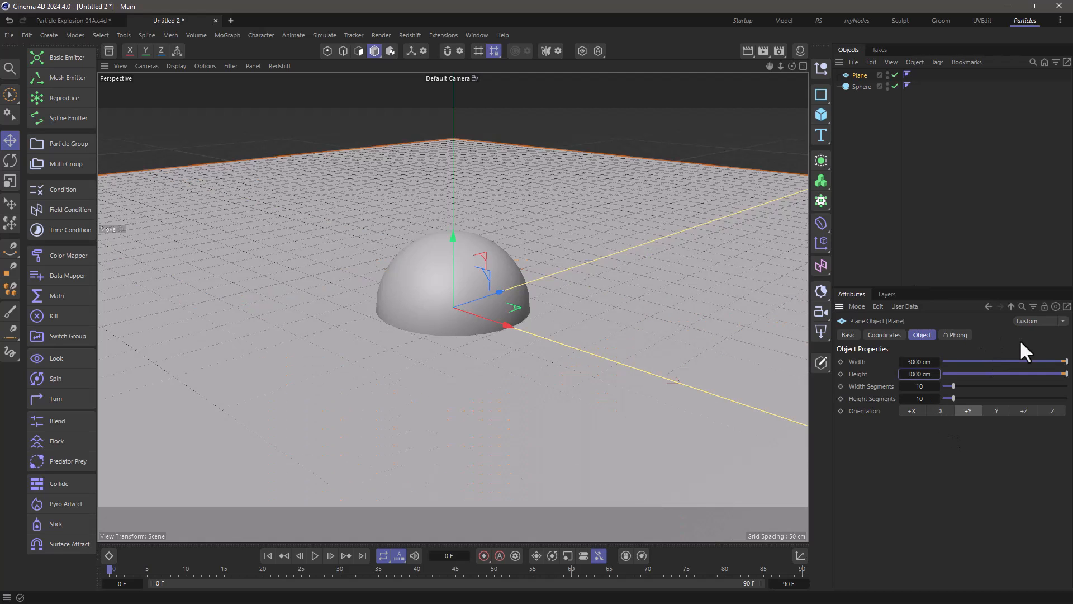
{"action": "right_click", "coordinate": [859, 75]}
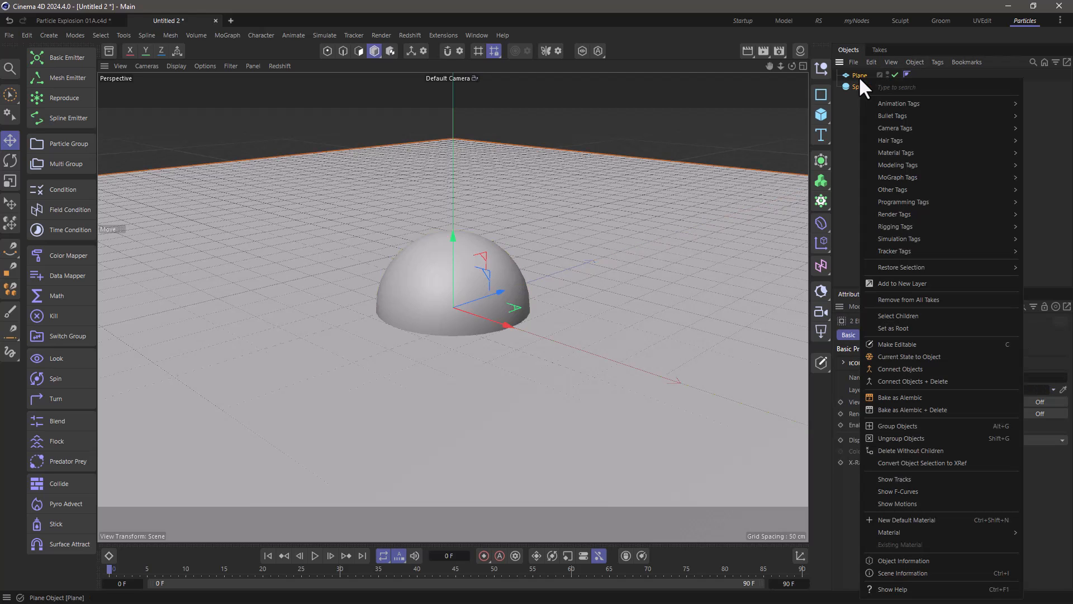
{"action": "mouse_move", "coordinate": [899, 238]}
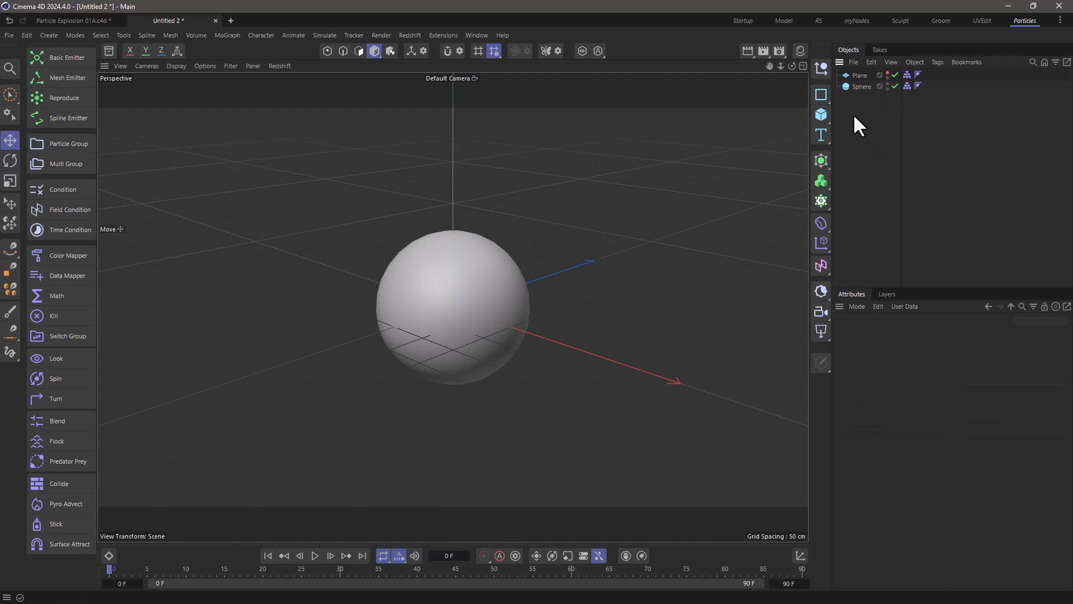
Create a Mesh Emitter on the sphere firing one 10,000-particle Shot from its surface
{"action": "left_click", "coordinate": [862, 86]}
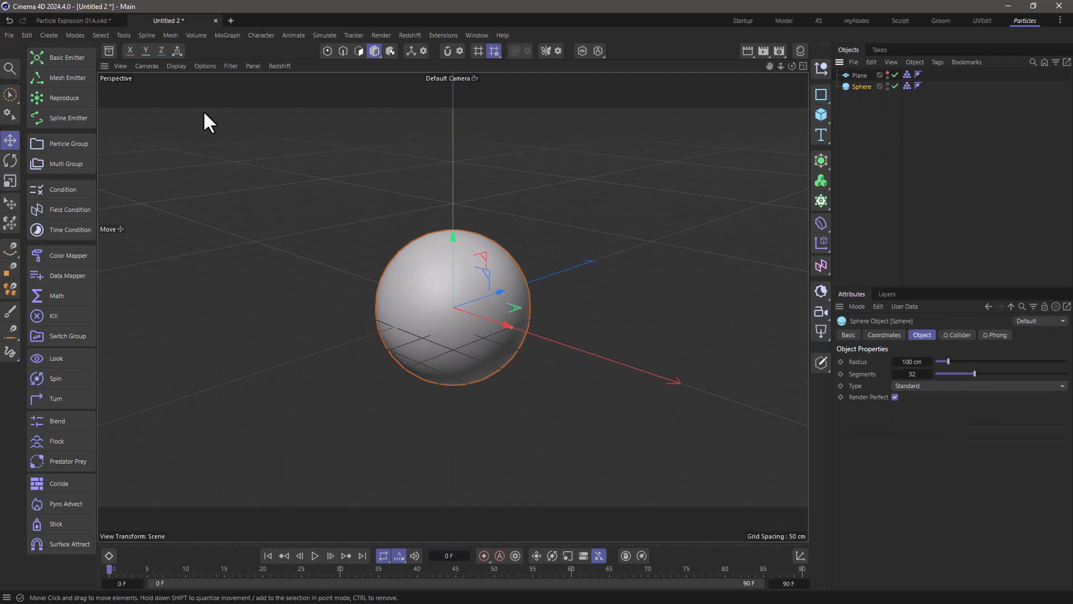
{"action": "left_click", "coordinate": [68, 77]}
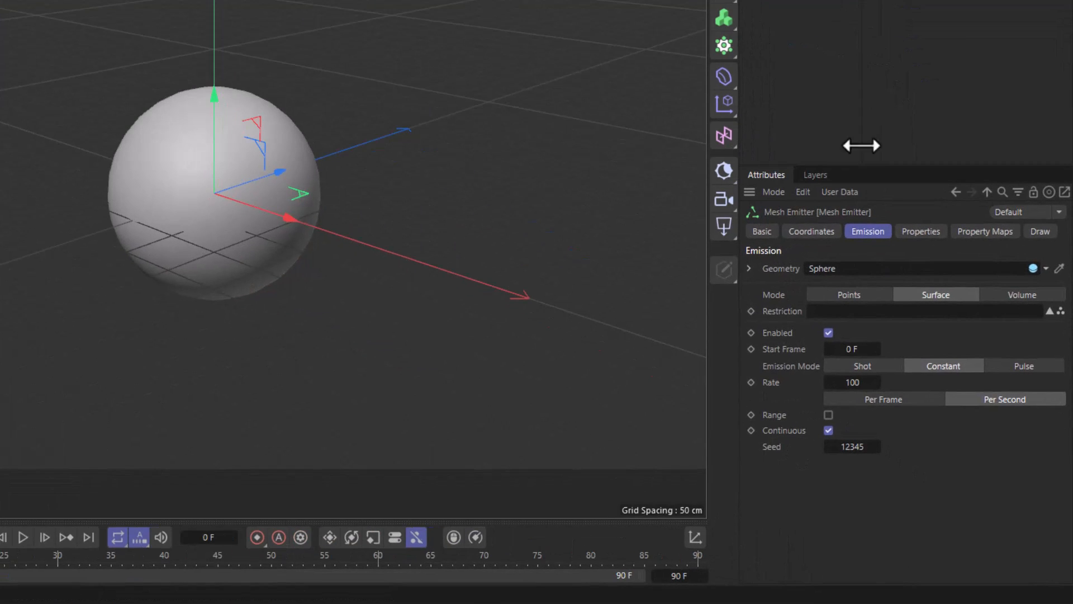
{"action": "left_click", "coordinate": [863, 366]}
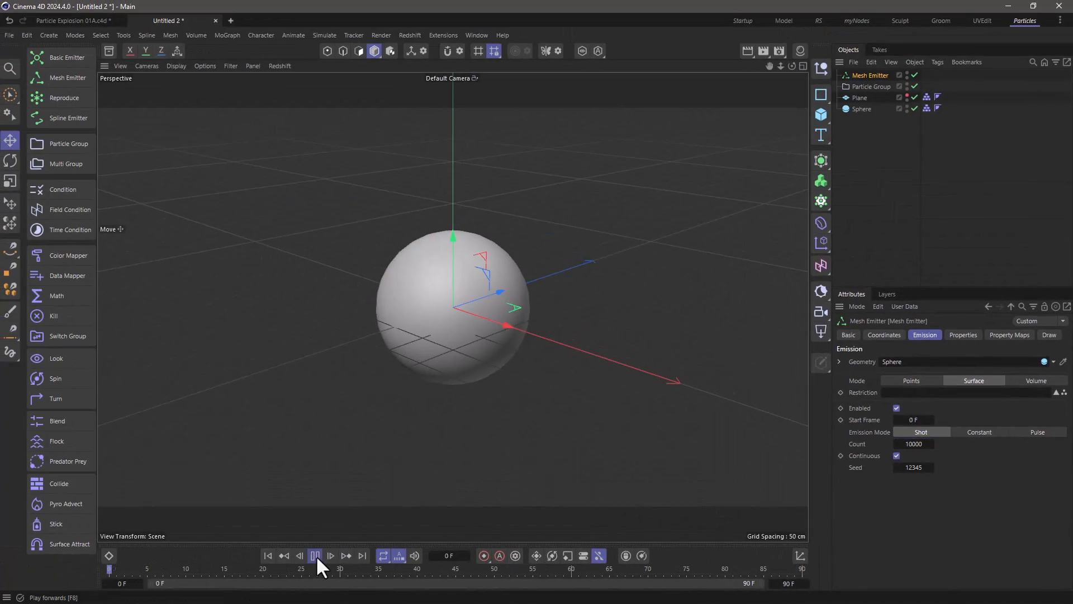
Play, stop and rewind the timeline to preview the particle burst
{"action": "left_click", "coordinate": [314, 555]}
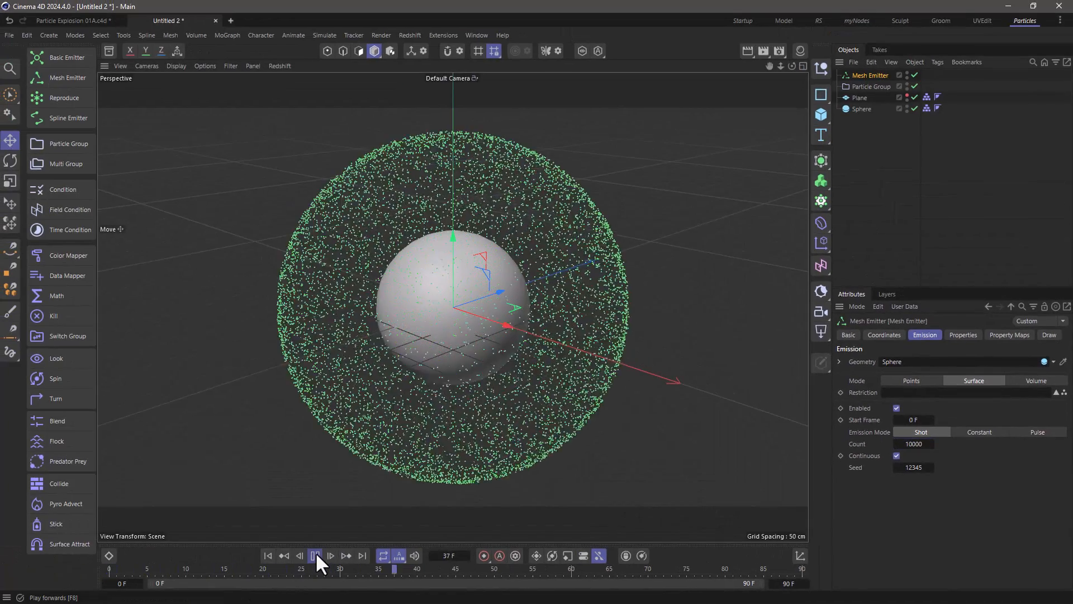
{"action": "left_click", "coordinate": [315, 555]}
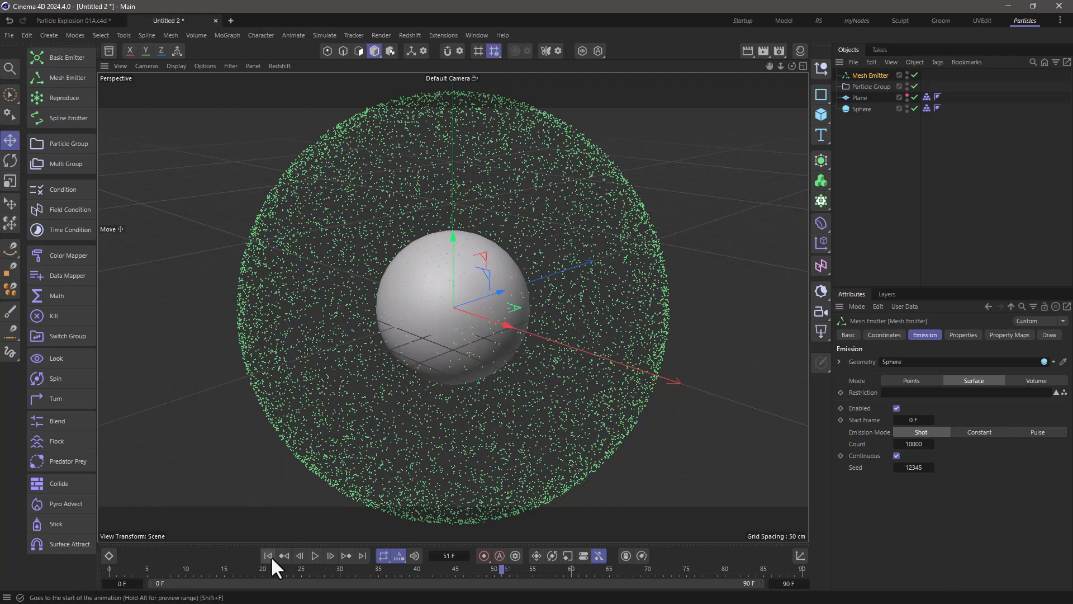
{"action": "left_click", "coordinate": [325, 34]}
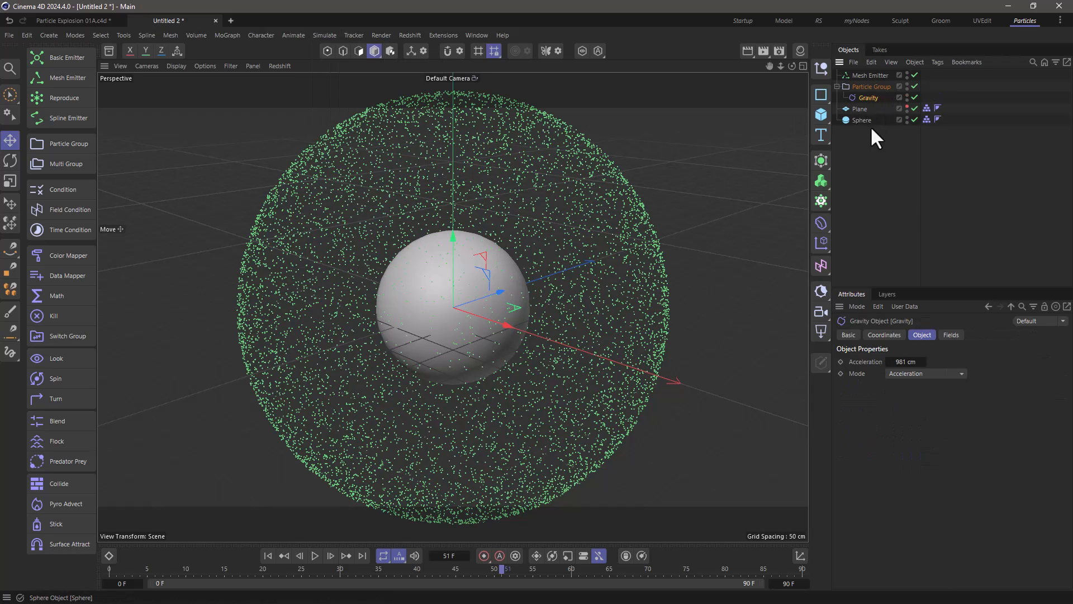
{"action": "left_click", "coordinate": [268, 556]}
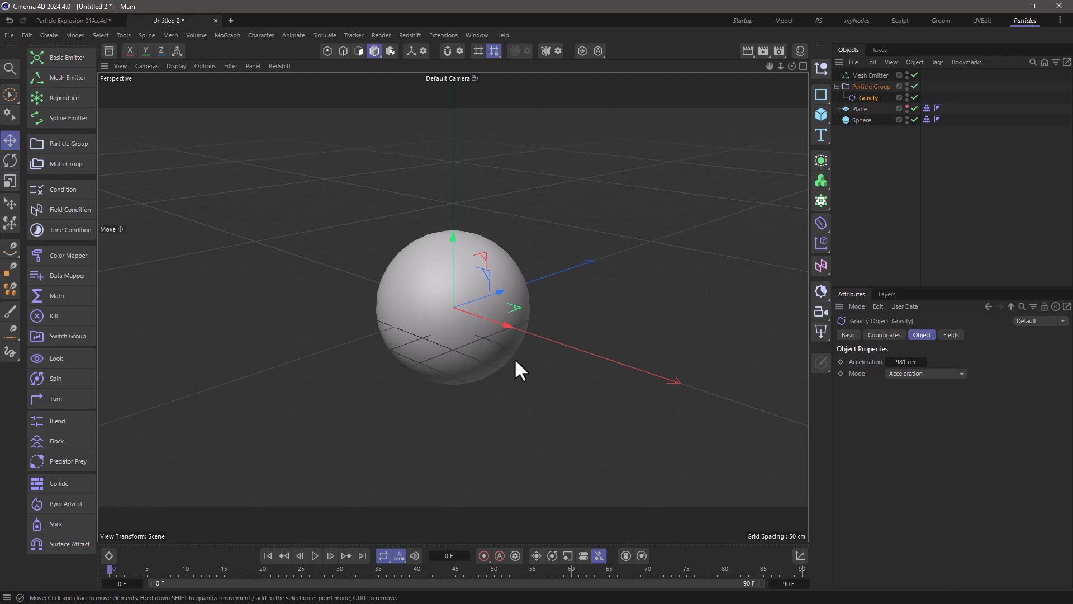
Give the Mesh Emitter 1000 cm speed with 300 cm variance and preview the launch
{"action": "left_click", "coordinate": [871, 75]}
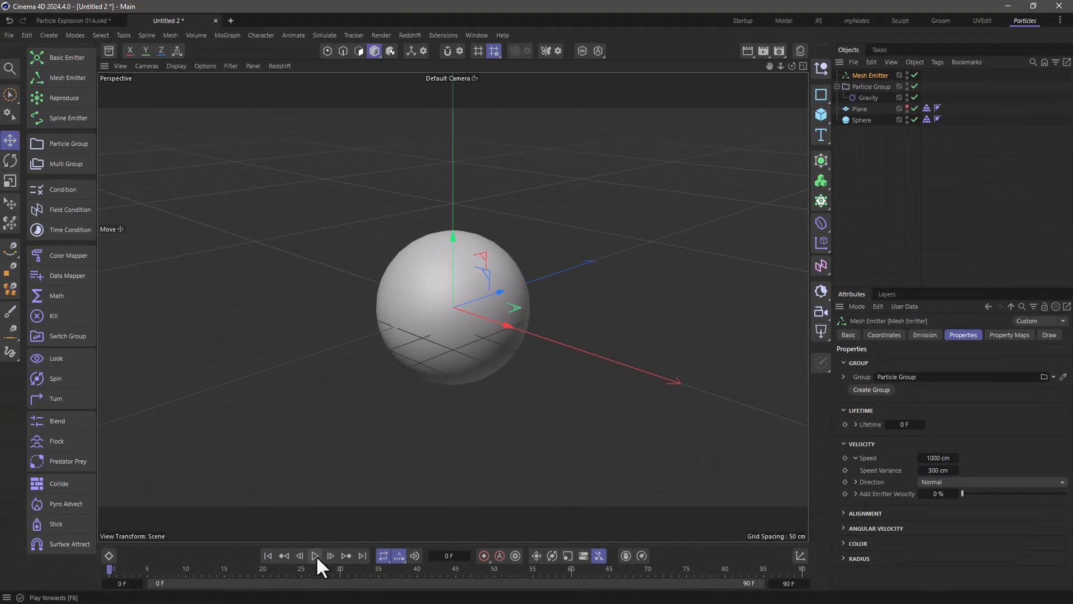
{"action": "left_click", "coordinate": [314, 555]}
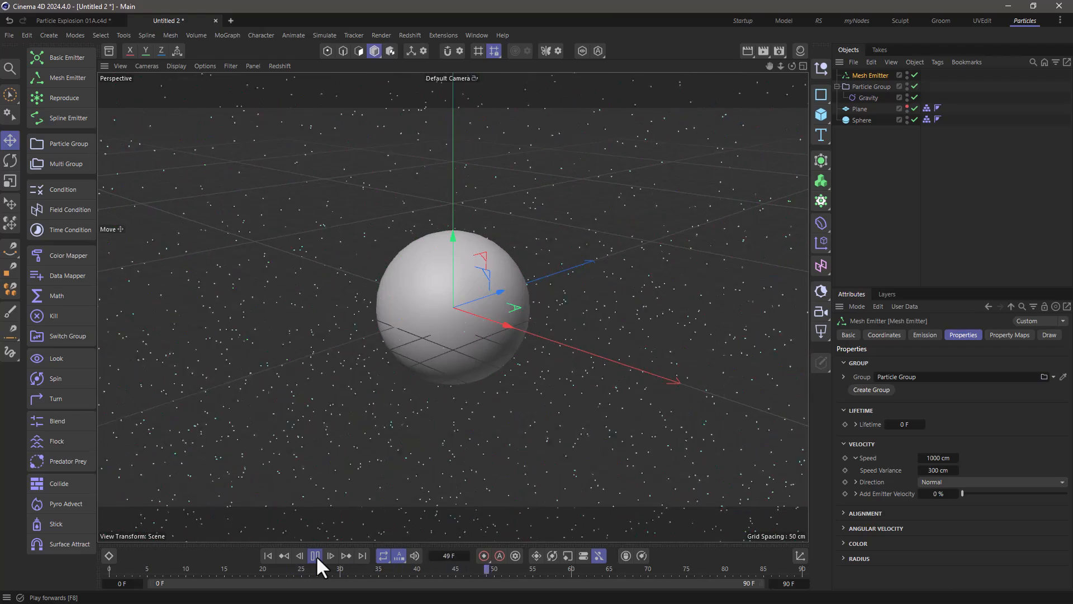
{"action": "left_click", "coordinate": [315, 555]}
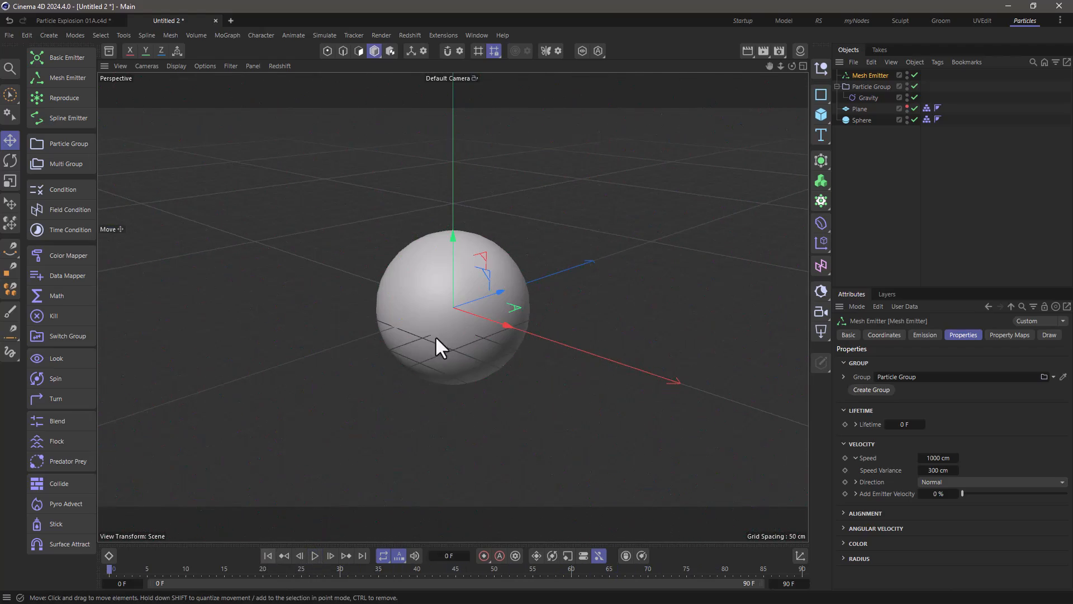
{"action": "left_click", "coordinate": [314, 555]}
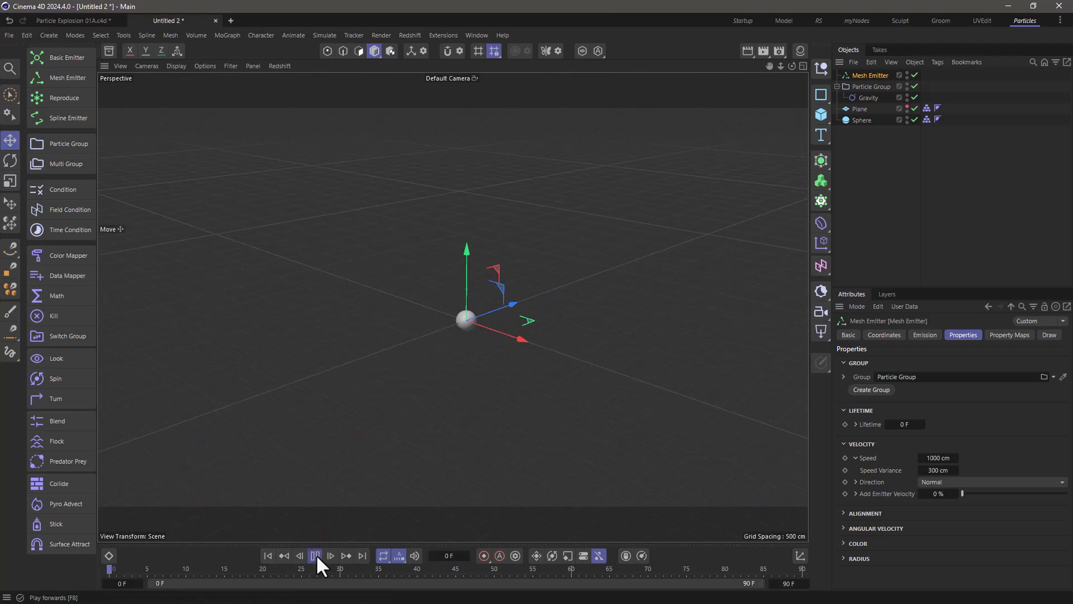
{"action": "left_click", "coordinate": [315, 555]}
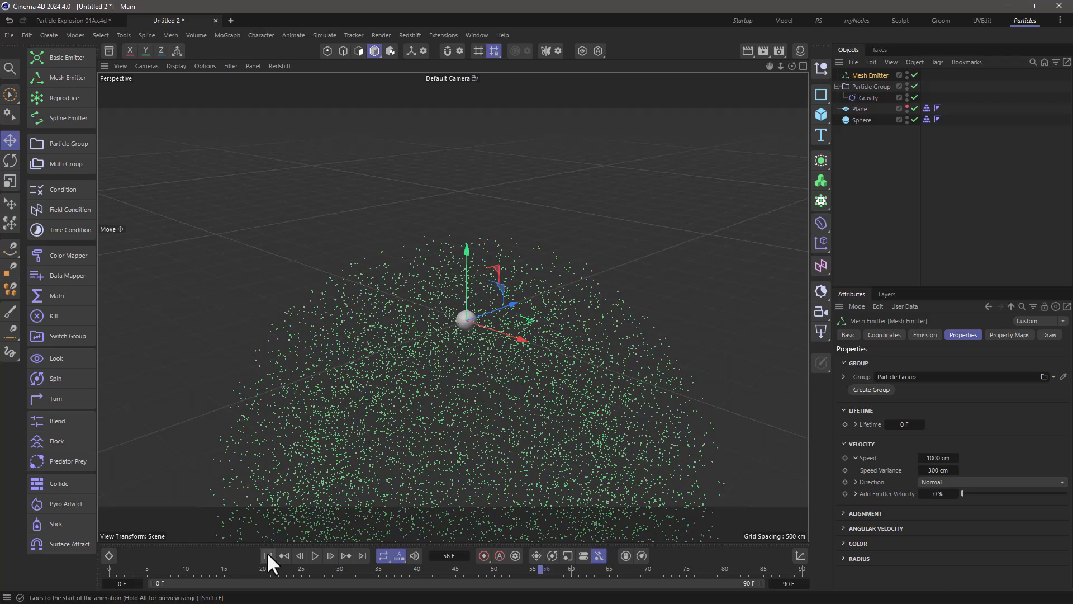
{"action": "left_click", "coordinate": [267, 555]}
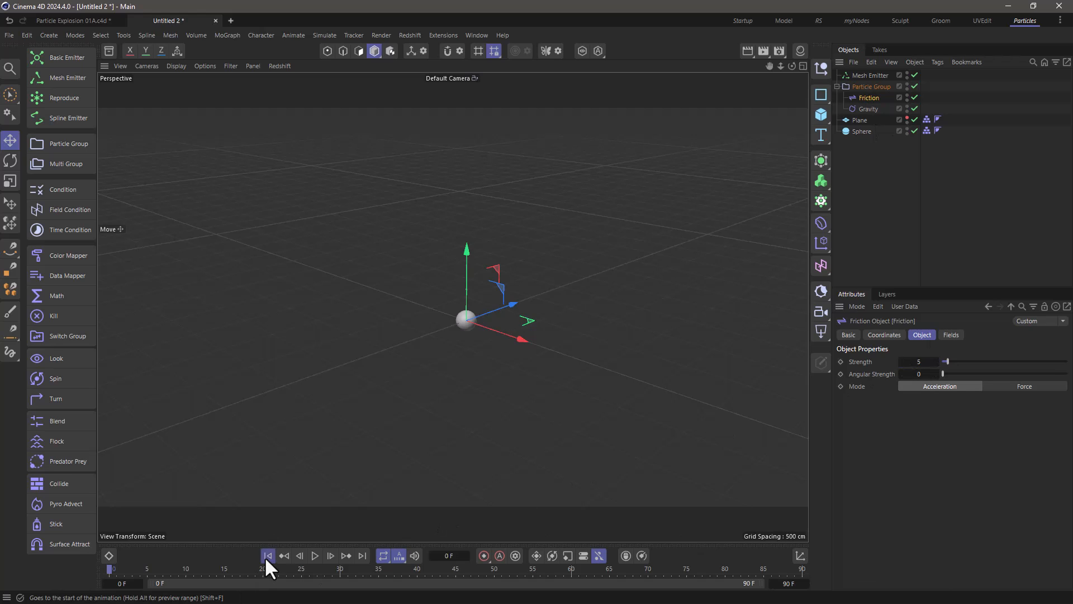
Play the burst with the strength-5 Friction force applied
{"action": "left_click", "coordinate": [314, 555]}
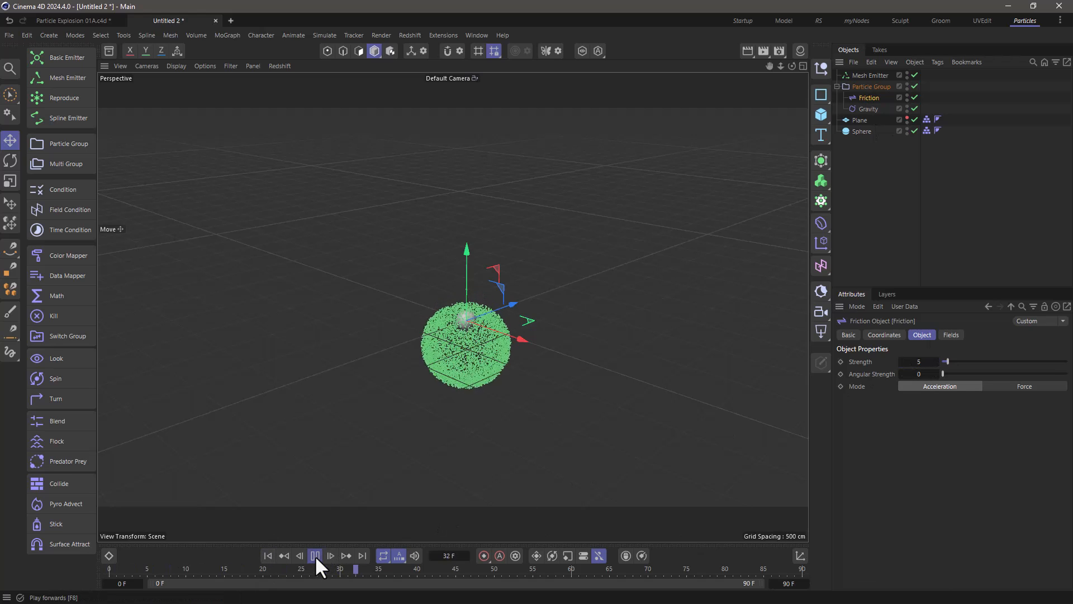
{"action": "left_click", "coordinate": [315, 555]}
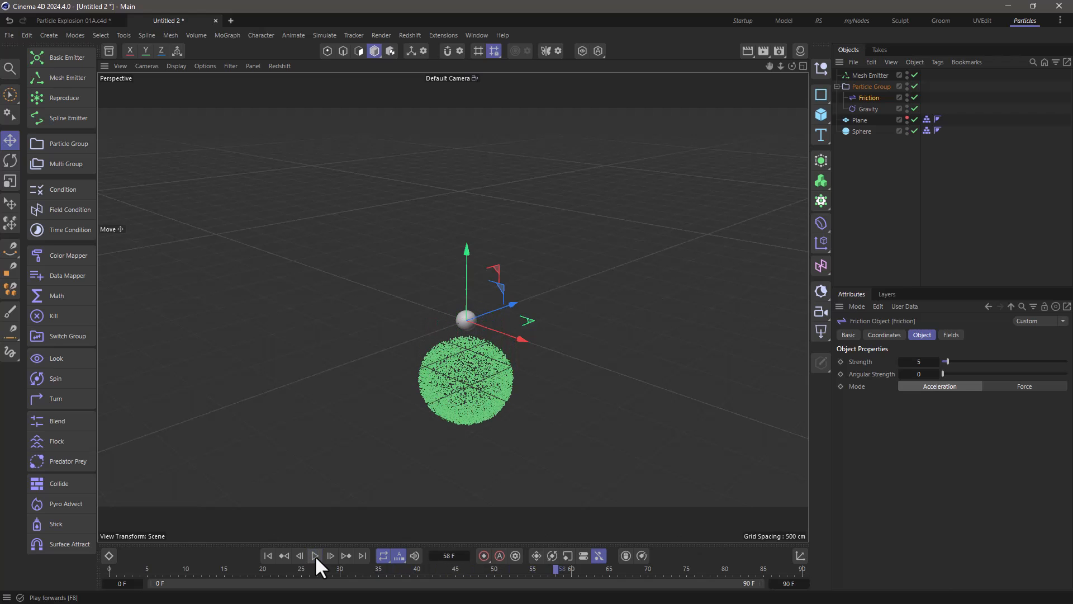
{"action": "mouse_move", "coordinate": [442, 366]}
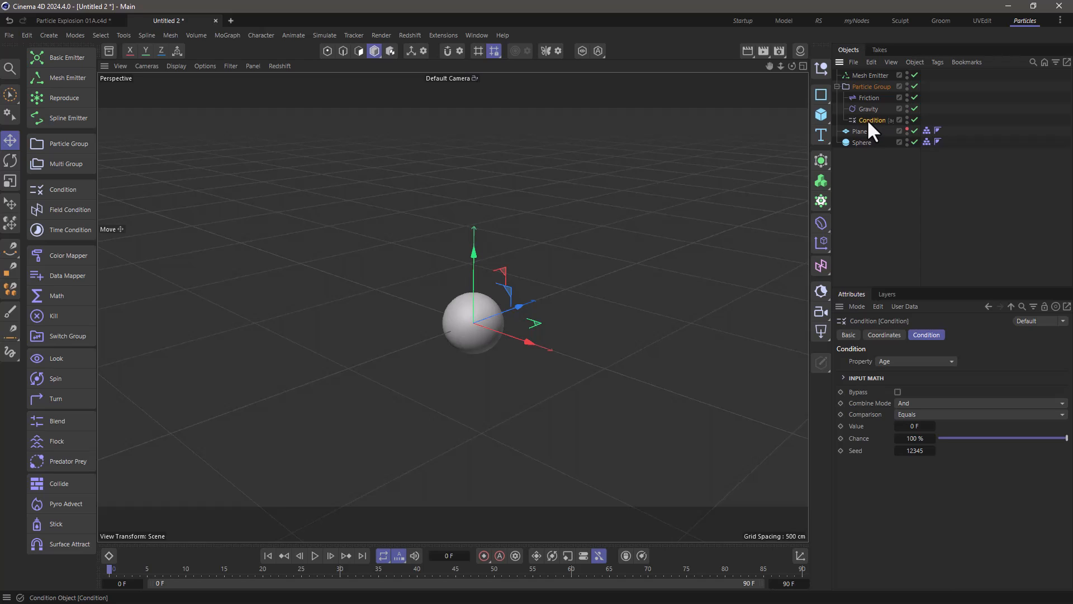
{"action": "mouse_move", "coordinate": [872, 134]}
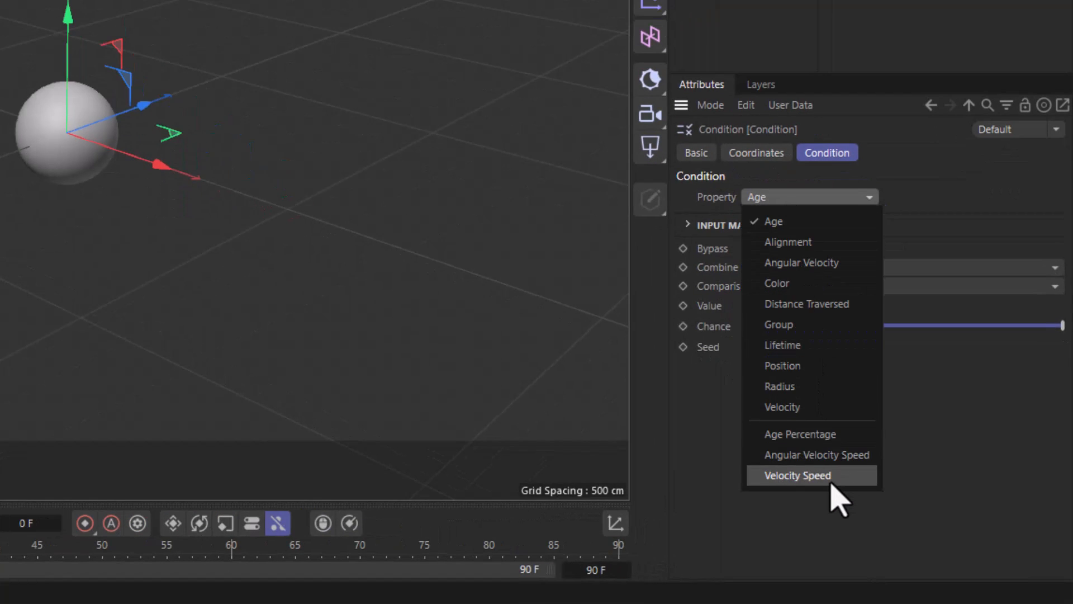
Set the Condition to Velocity Speed, Less Than, value 60
{"action": "left_click", "coordinate": [796, 475]}
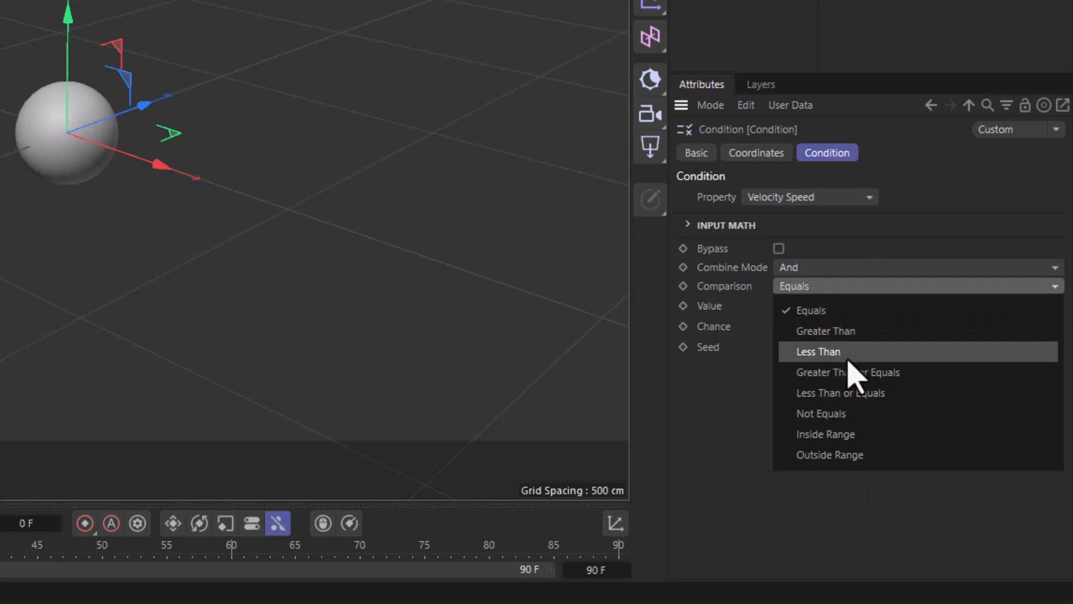
{"action": "left_click", "coordinate": [817, 351]}
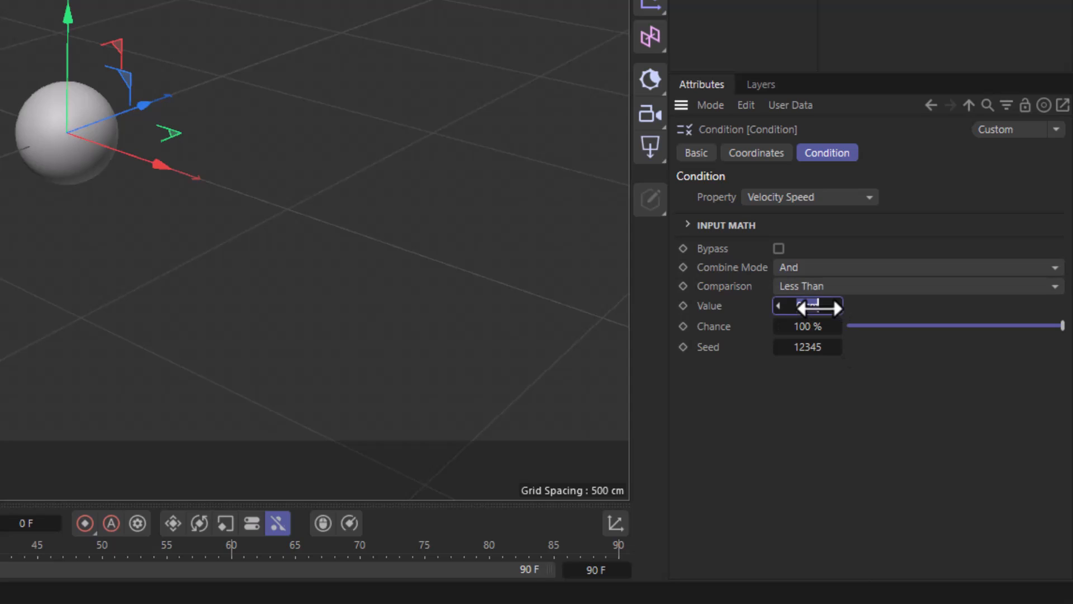
{"action": "type", "text": "60"}
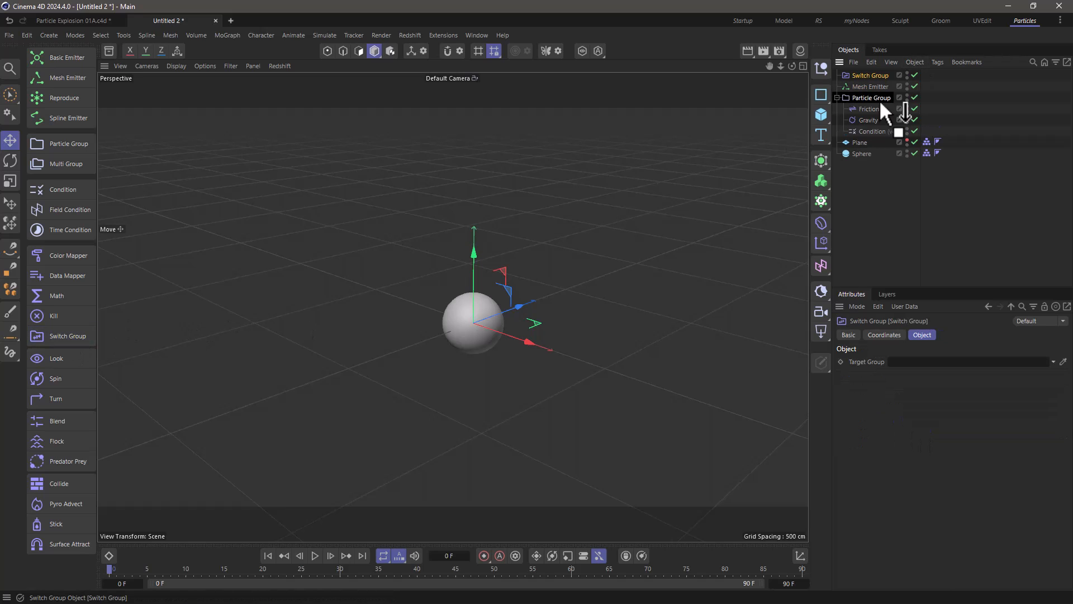
Nest the Switch Group under the Condition and add a second Particle Group
{"action": "left_click_drag", "start_coordinate": [870, 75], "coordinate": [883, 130]}
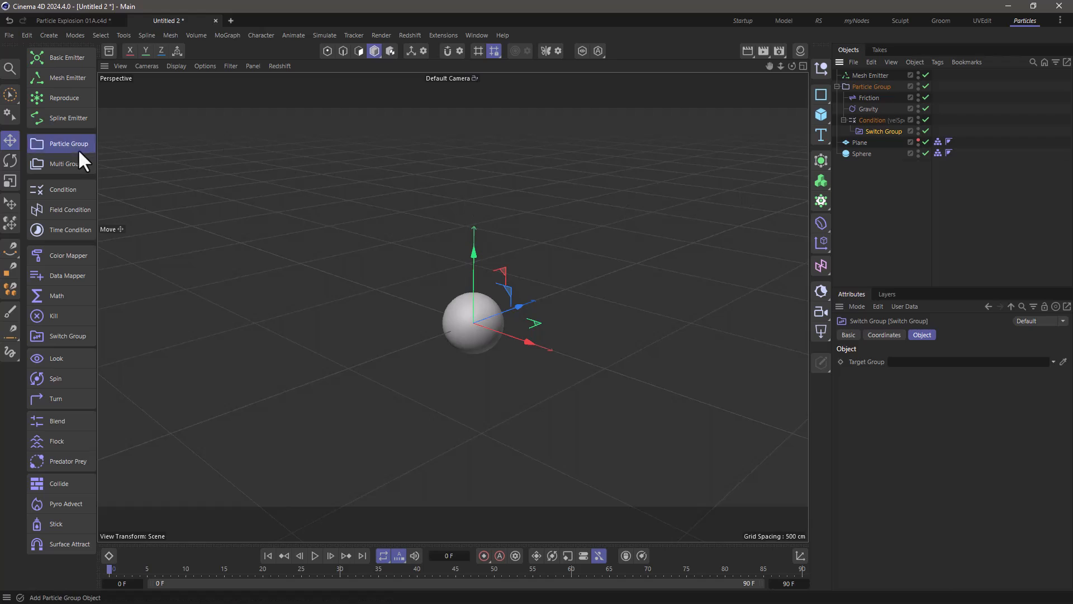
{"action": "left_click", "coordinate": [68, 143]}
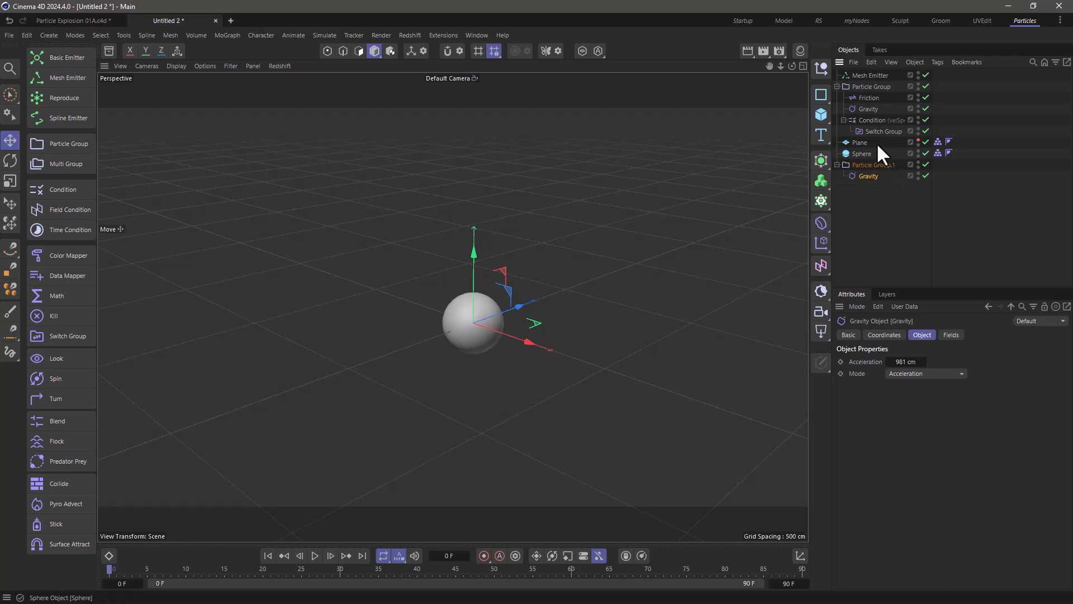
{"action": "mouse_move", "coordinate": [286, 564]}
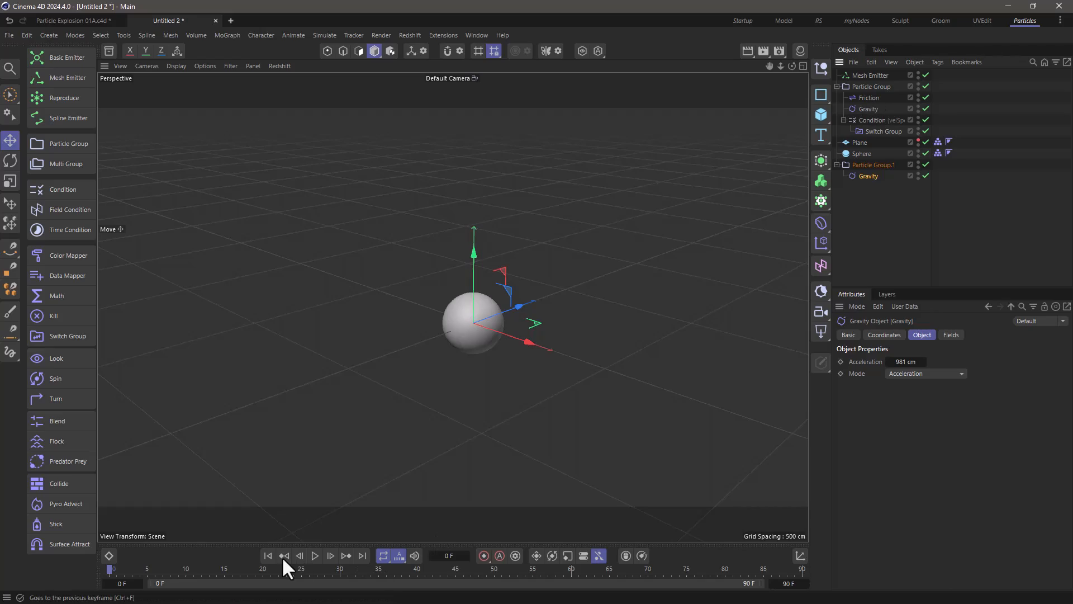
Toggle timeline playback and add a Collide object from the particles palette
{"action": "left_click", "coordinate": [314, 555]}
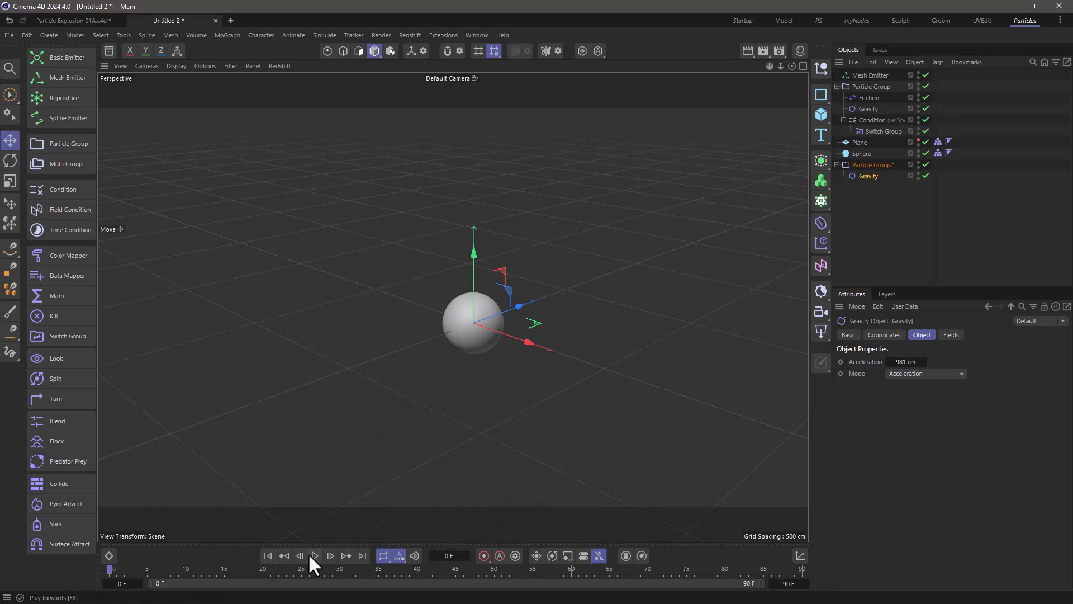
{"action": "mouse_move", "coordinate": [314, 561]}
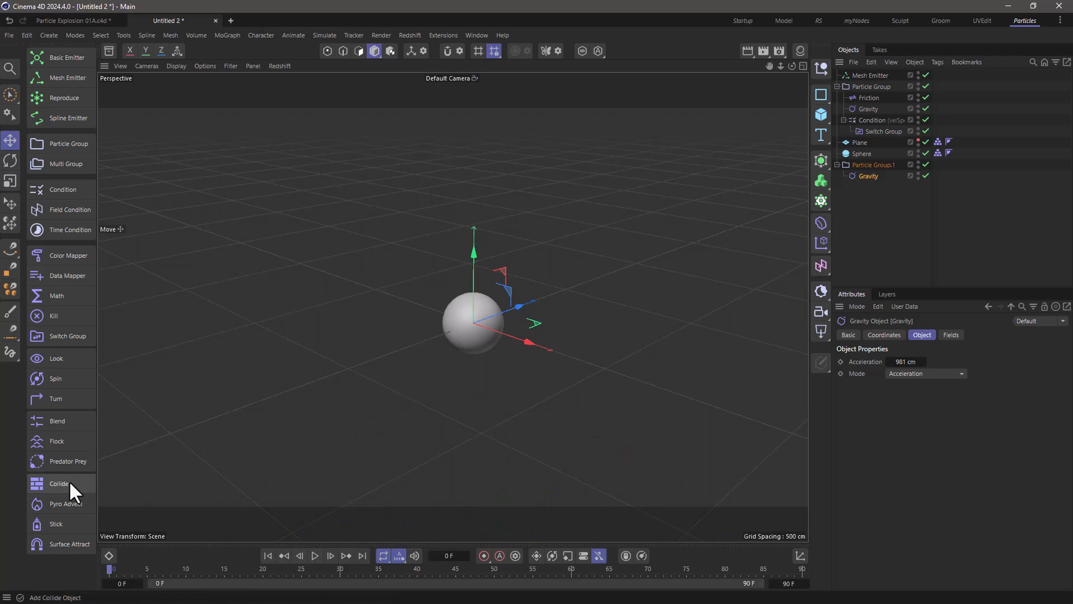
{"action": "left_click", "coordinate": [59, 483]}
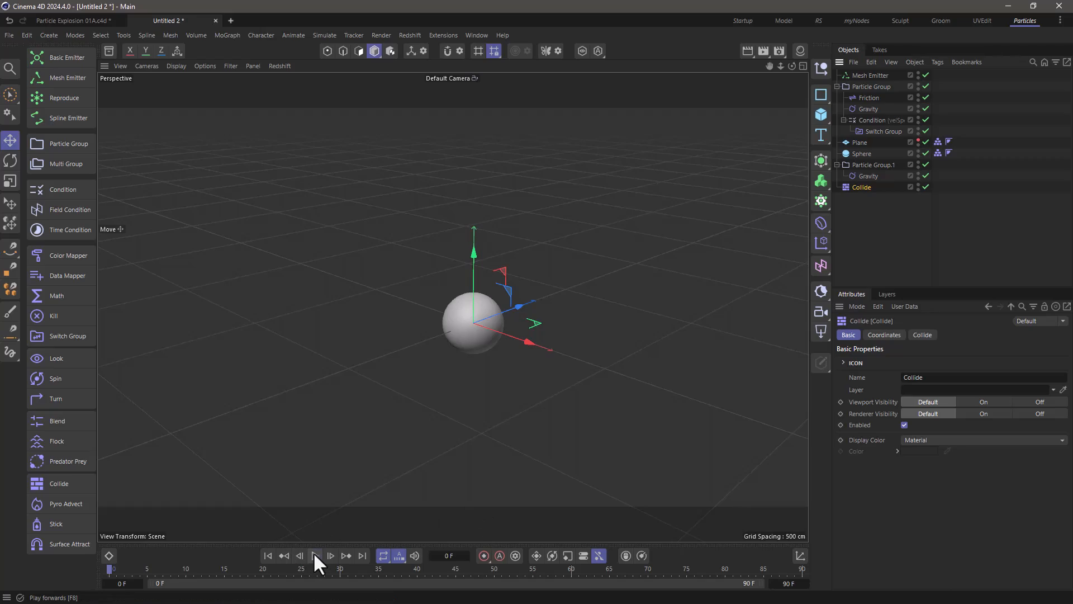
Rewind, change the Sphere's Type to Hemisphere, and replay the burst
{"action": "left_click", "coordinate": [315, 555]}
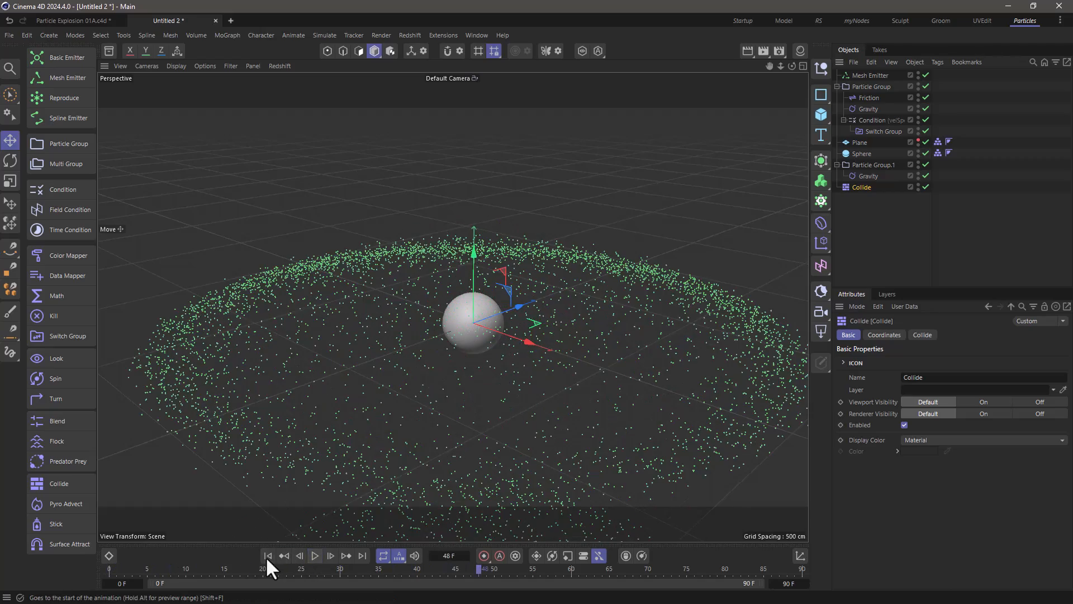
{"action": "left_click", "coordinate": [268, 555]}
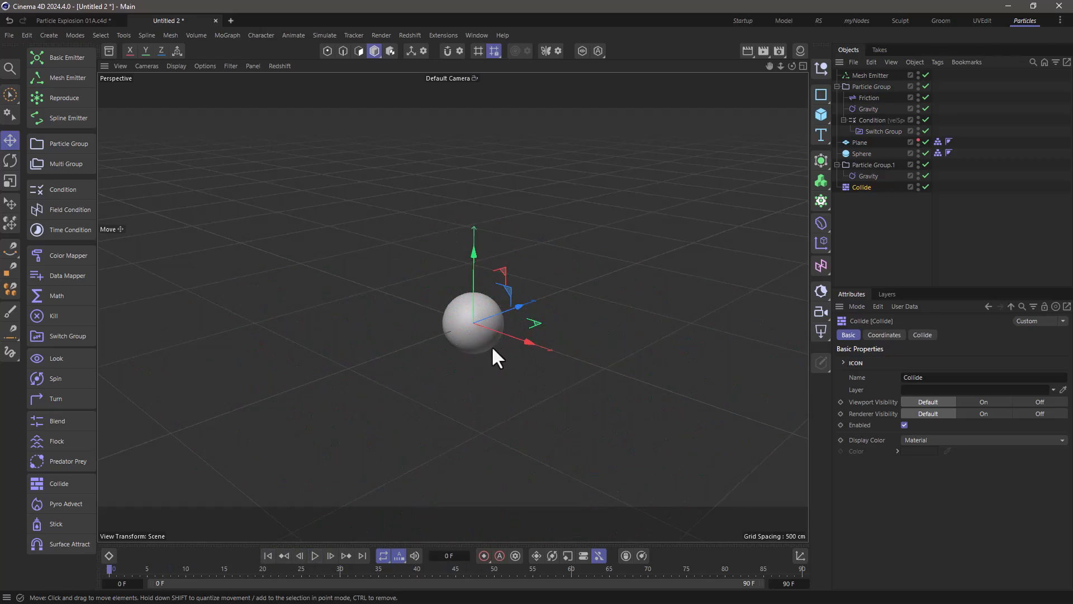
{"action": "left_click", "coordinate": [860, 153]}
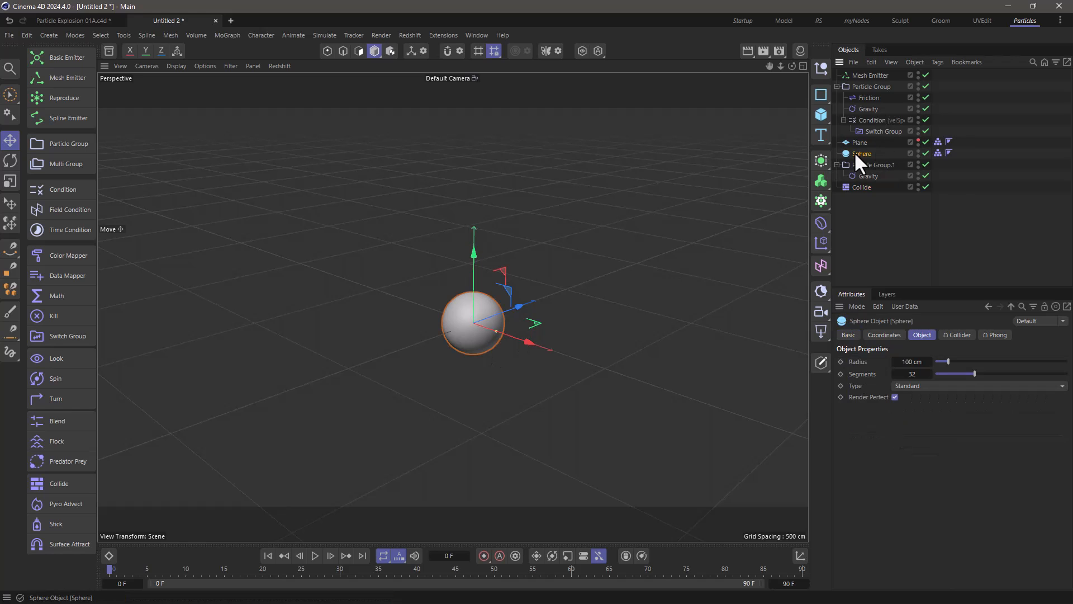
{"action": "left_click", "coordinate": [975, 385]}
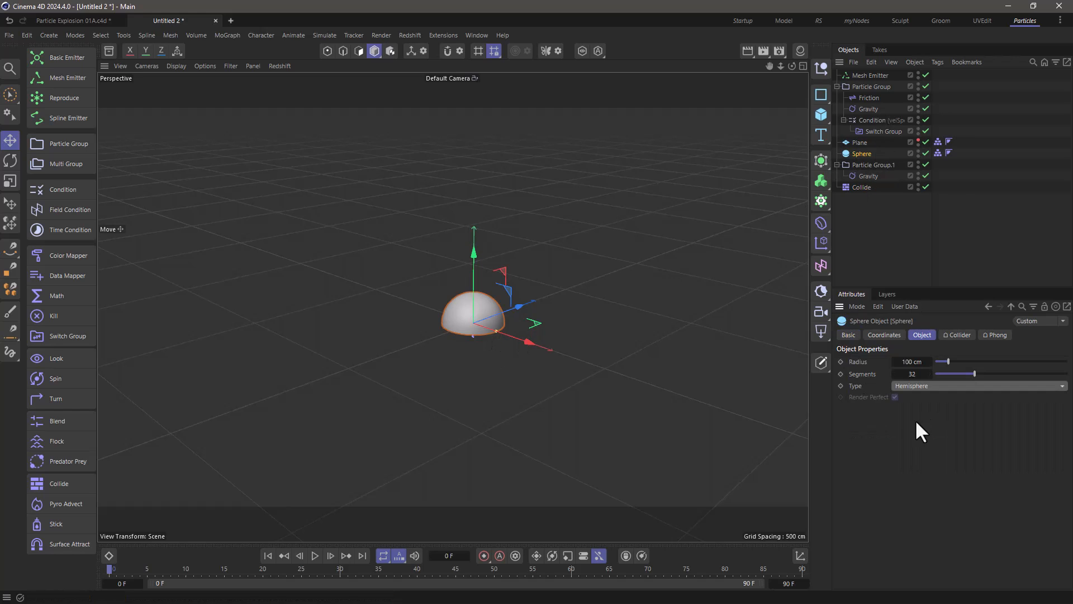
{"action": "left_click", "coordinate": [314, 555]}
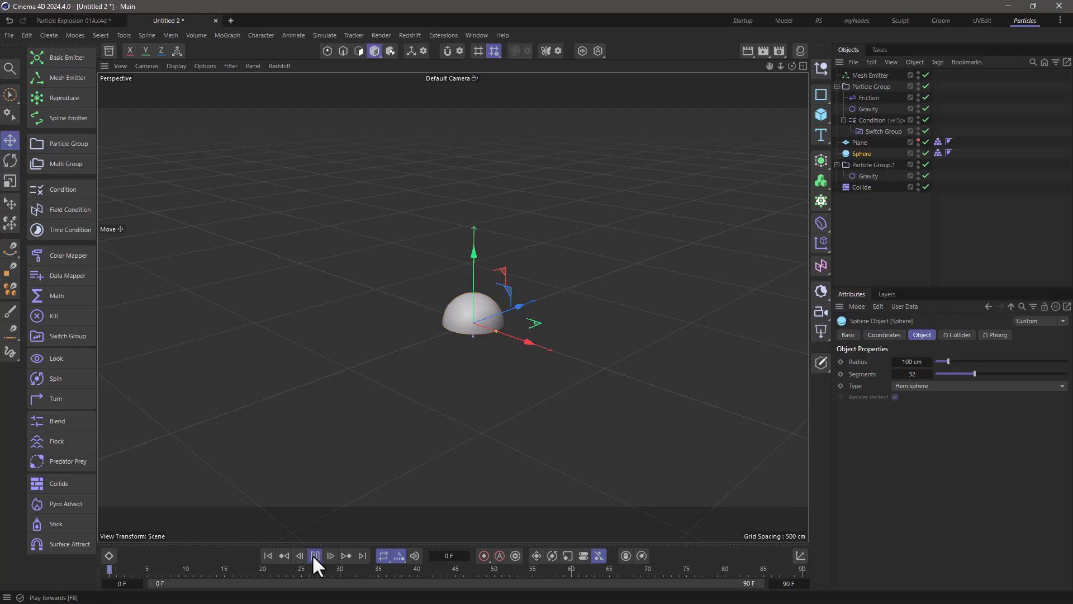
{"action": "left_click", "coordinate": [316, 555]}
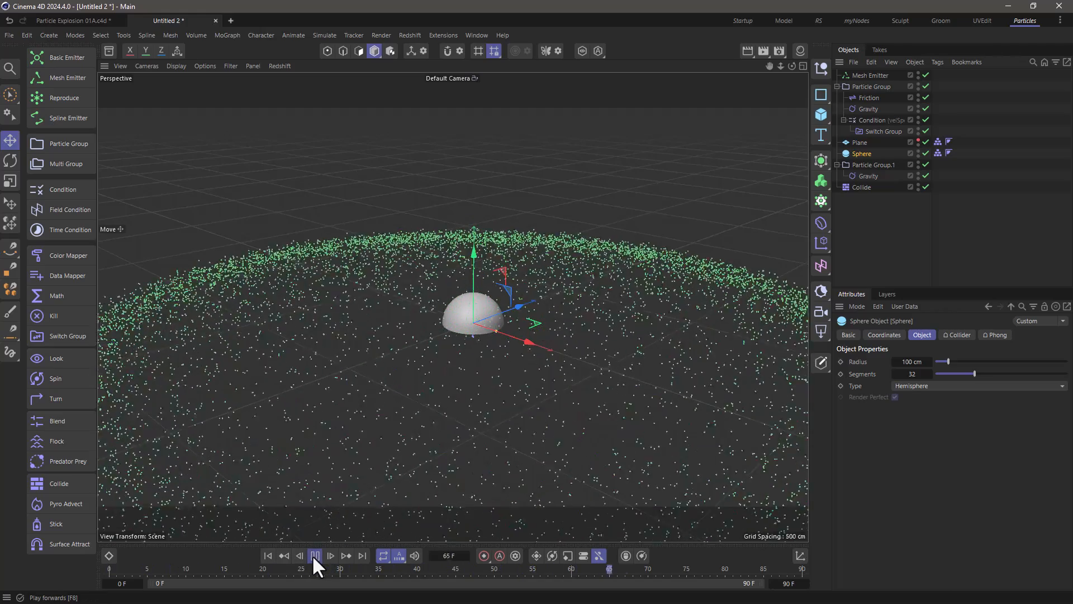
Pause, set Collide Dynamic Friction to 68% and Bounce to 24%, then replay
{"action": "left_click", "coordinate": [314, 556]}
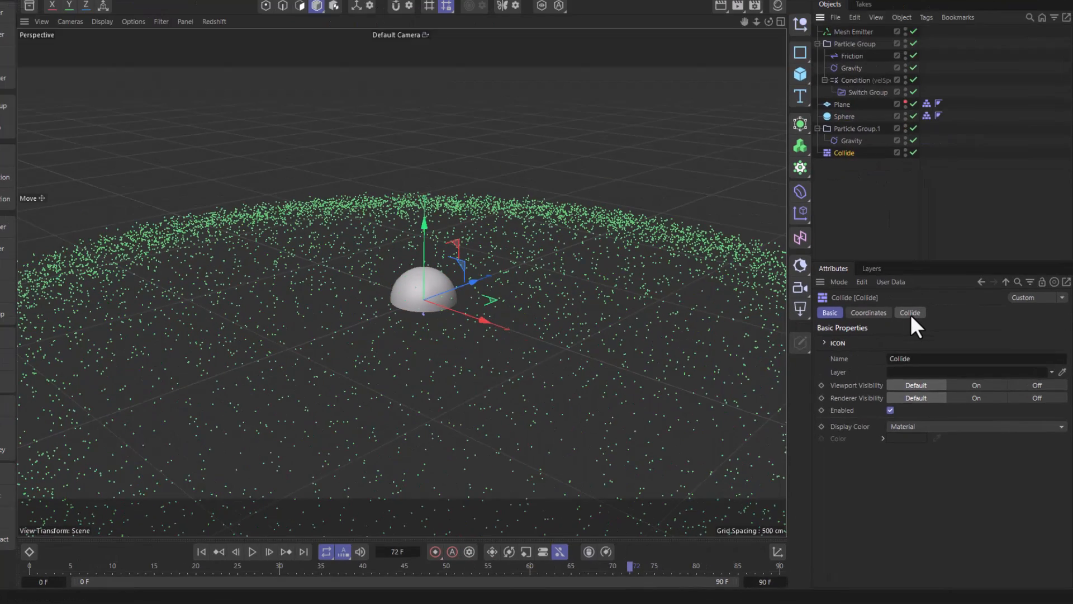
{"action": "left_click", "coordinate": [910, 312]}
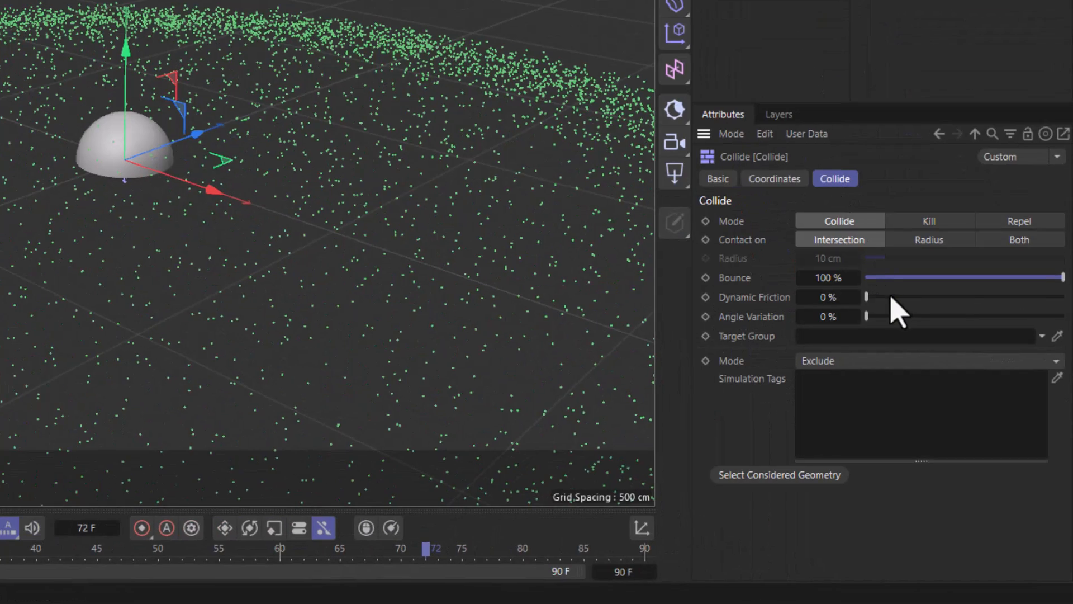
{"action": "left_click_drag", "start_coordinate": [867, 297], "coordinate": [1003, 296]}
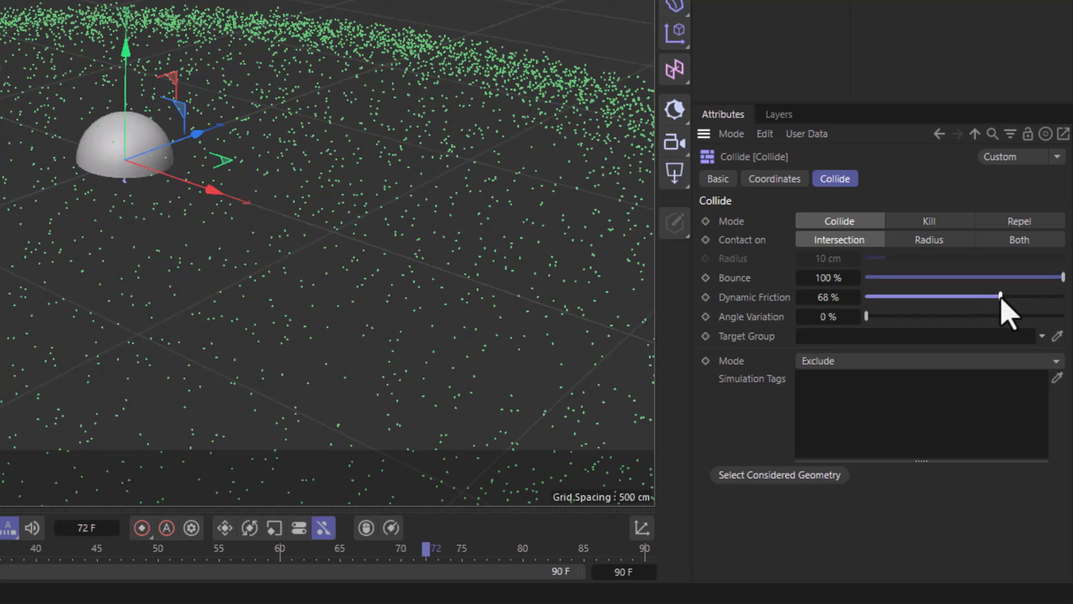
{"action": "mouse_move", "coordinate": [777, 311]}
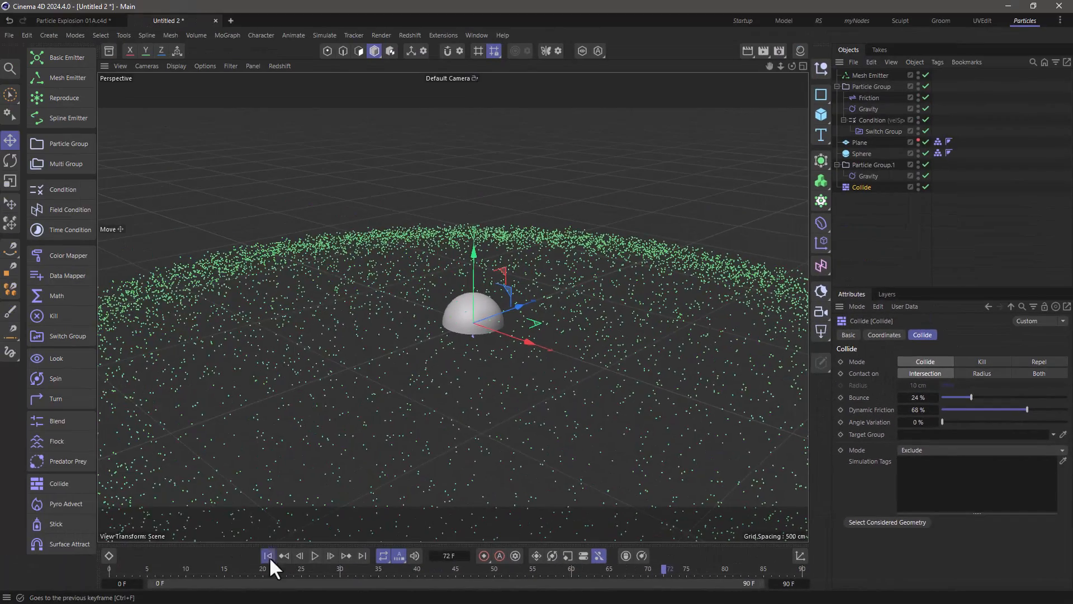
{"action": "left_click", "coordinate": [315, 555]}
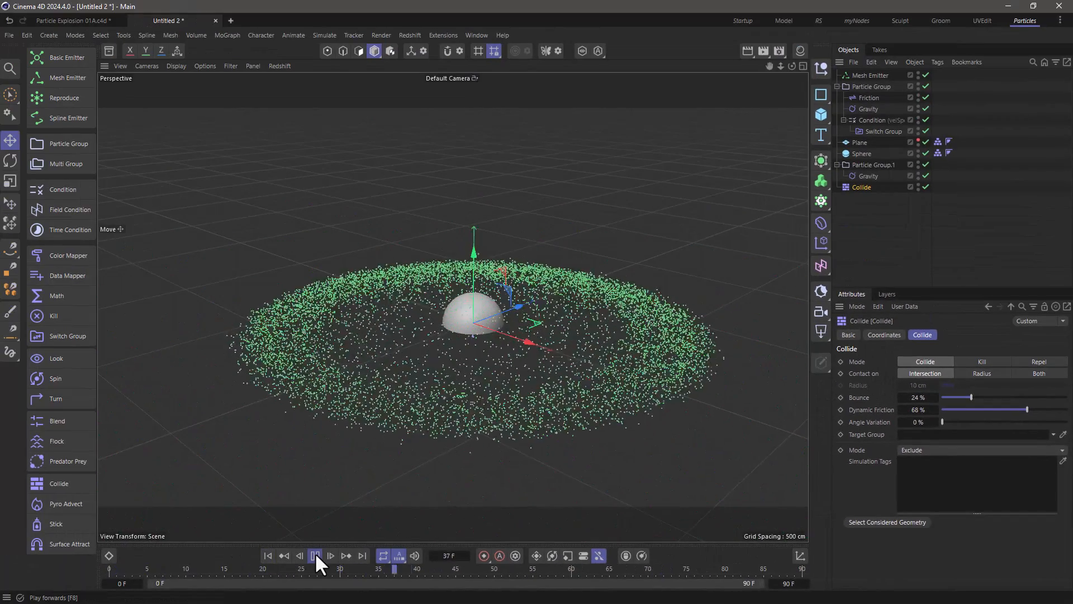